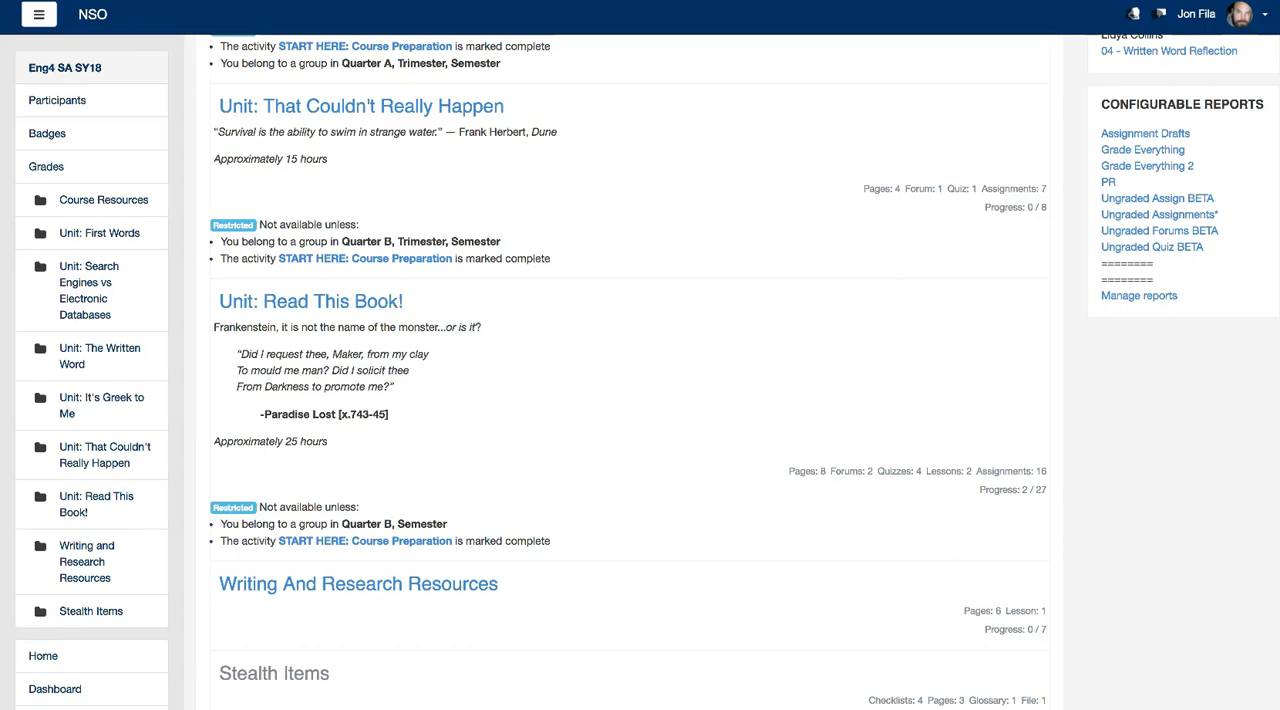
{"action": "mouse_move", "coordinate": [1176, 110]}
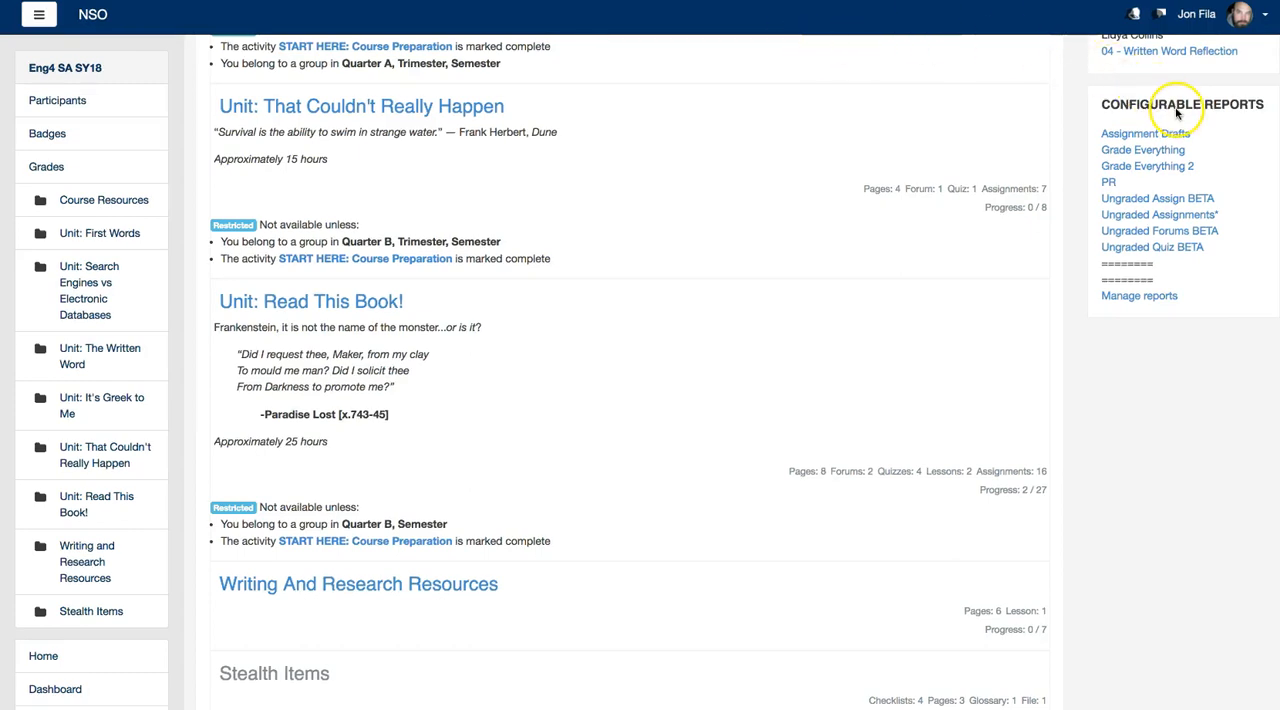
{"action": "mouse_move", "coordinate": [1250, 138]}
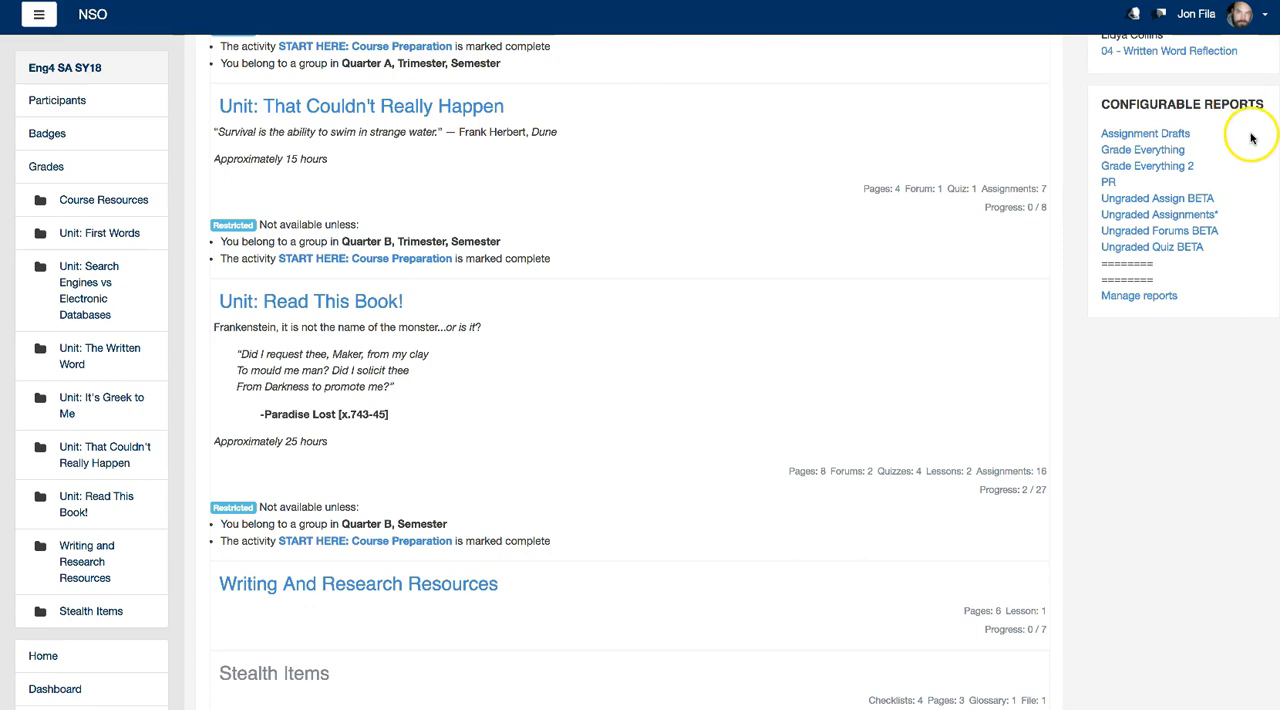
{"action": "mouse_move", "coordinate": [1188, 222]}
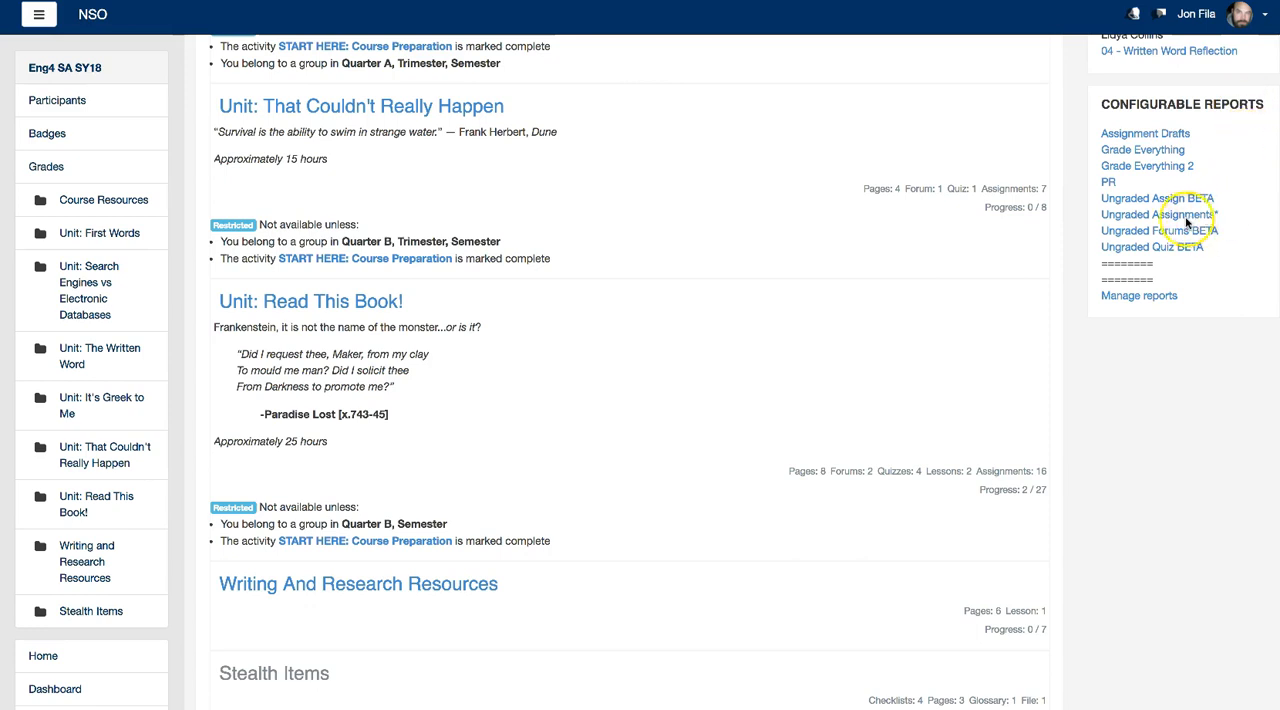
- Choose the Ungraded Assignments* link in the Configurable Reports block
{"action": "left_click", "coordinate": [1159, 214]}
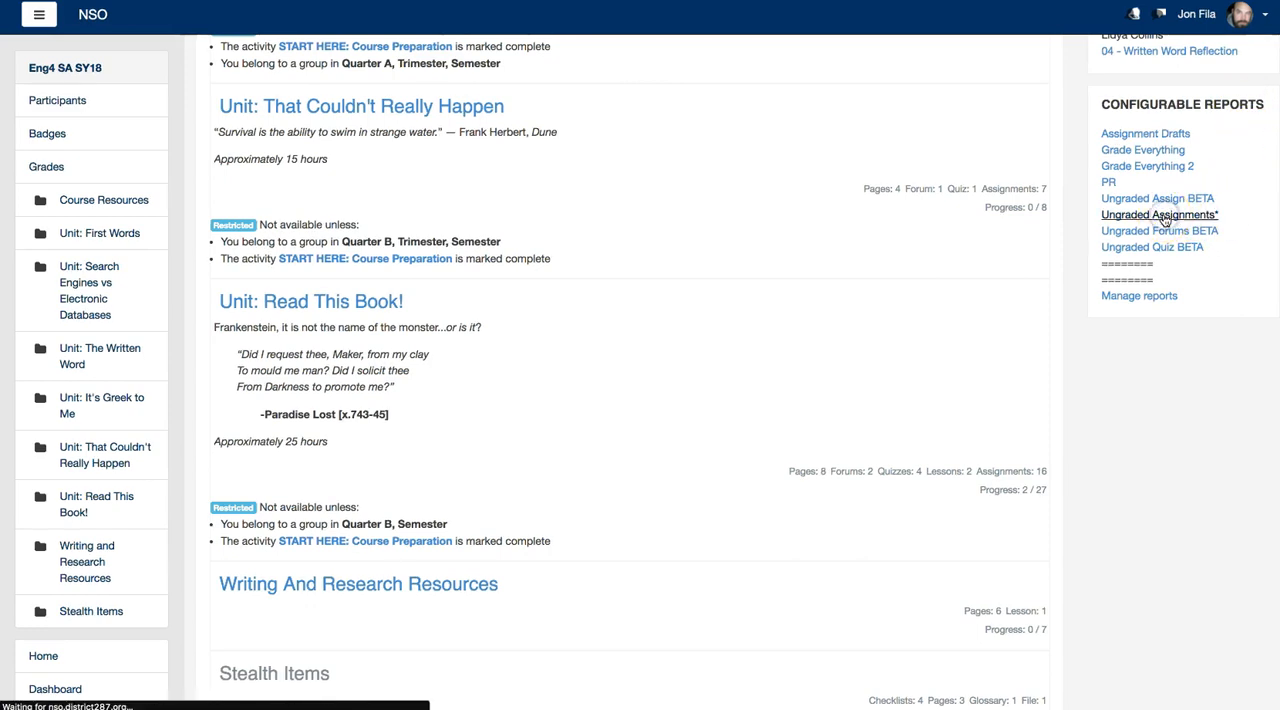
- Load the Ungraded Assignments report table of submissions awaiting grades
{"action": "left_click", "coordinate": [1159, 215]}
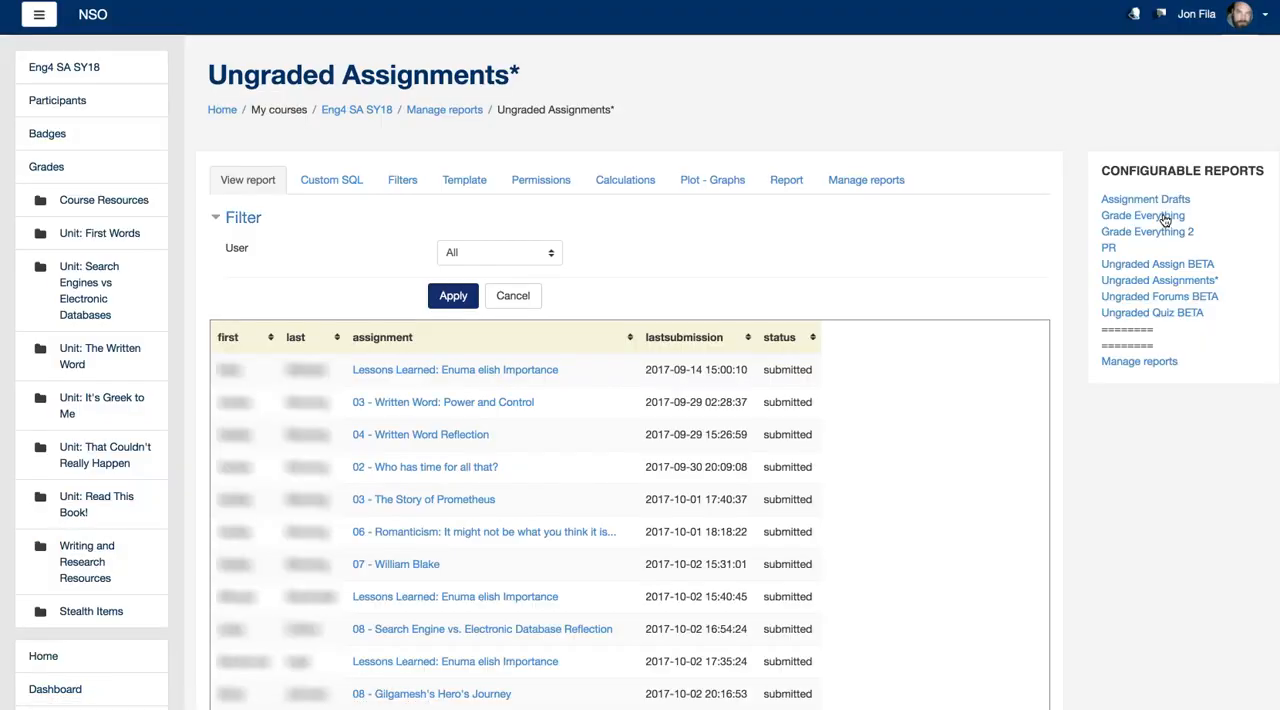
{"action": "mouse_move", "coordinate": [790, 245]}
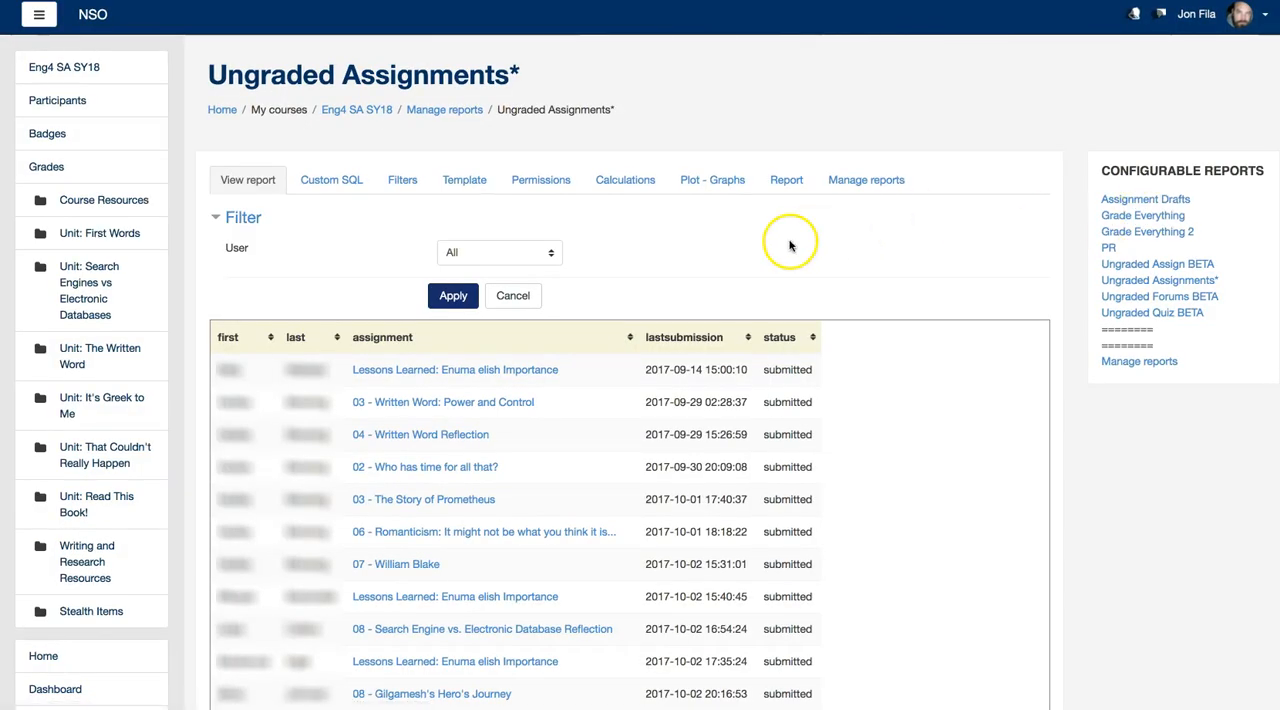
{"action": "mouse_move", "coordinate": [658, 270]}
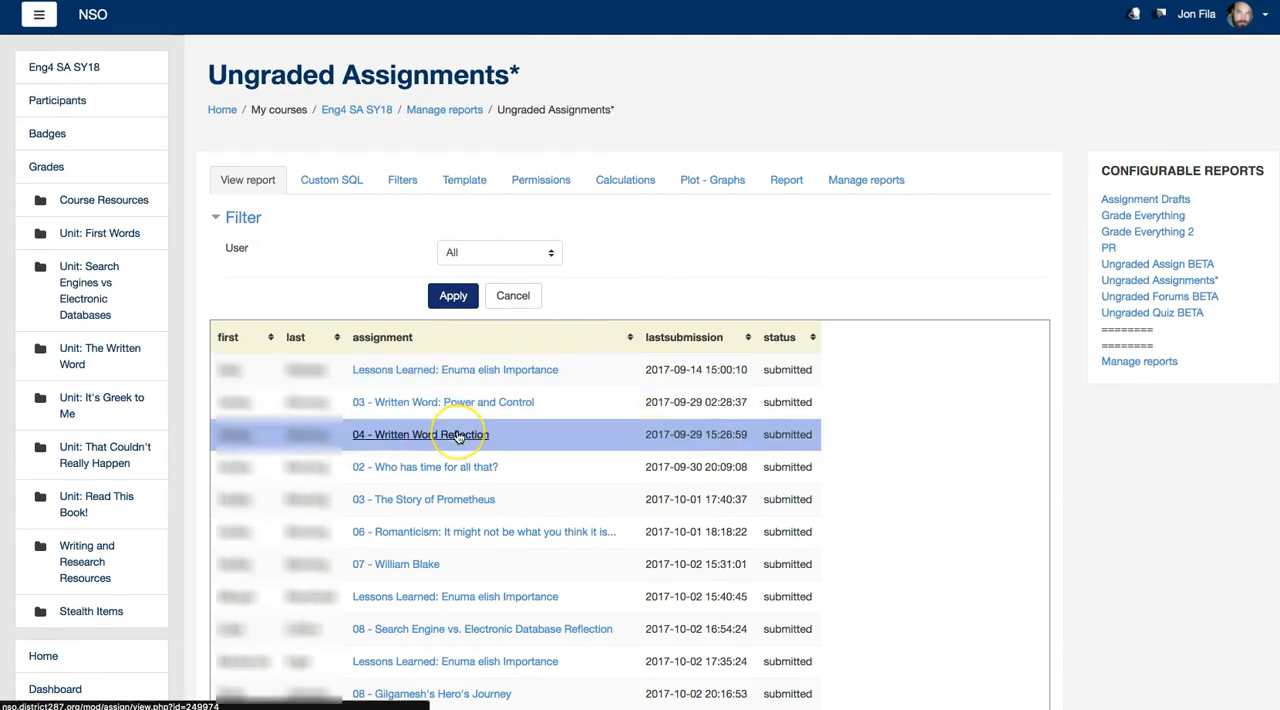
- Go to the 04 - Written Word Reflection assignment from the report's assignment column
{"action": "left_click", "coordinate": [420, 434]}
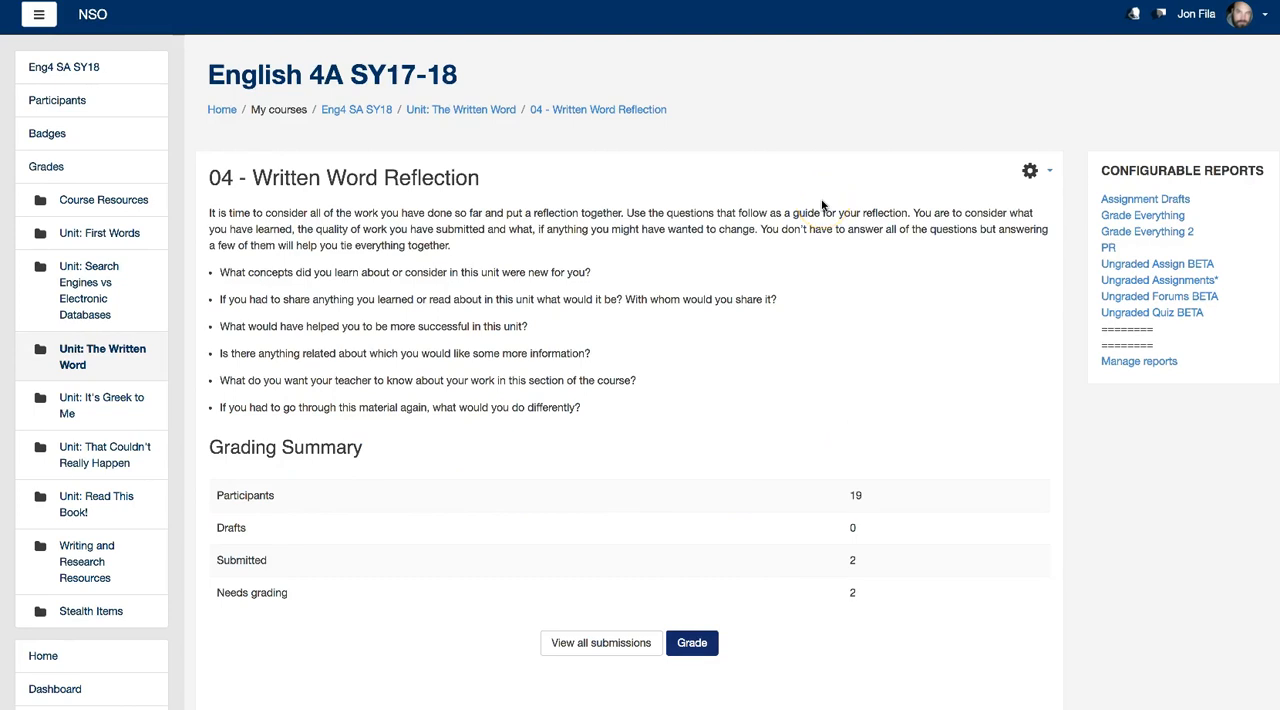
{"action": "mouse_move", "coordinate": [634, 256]}
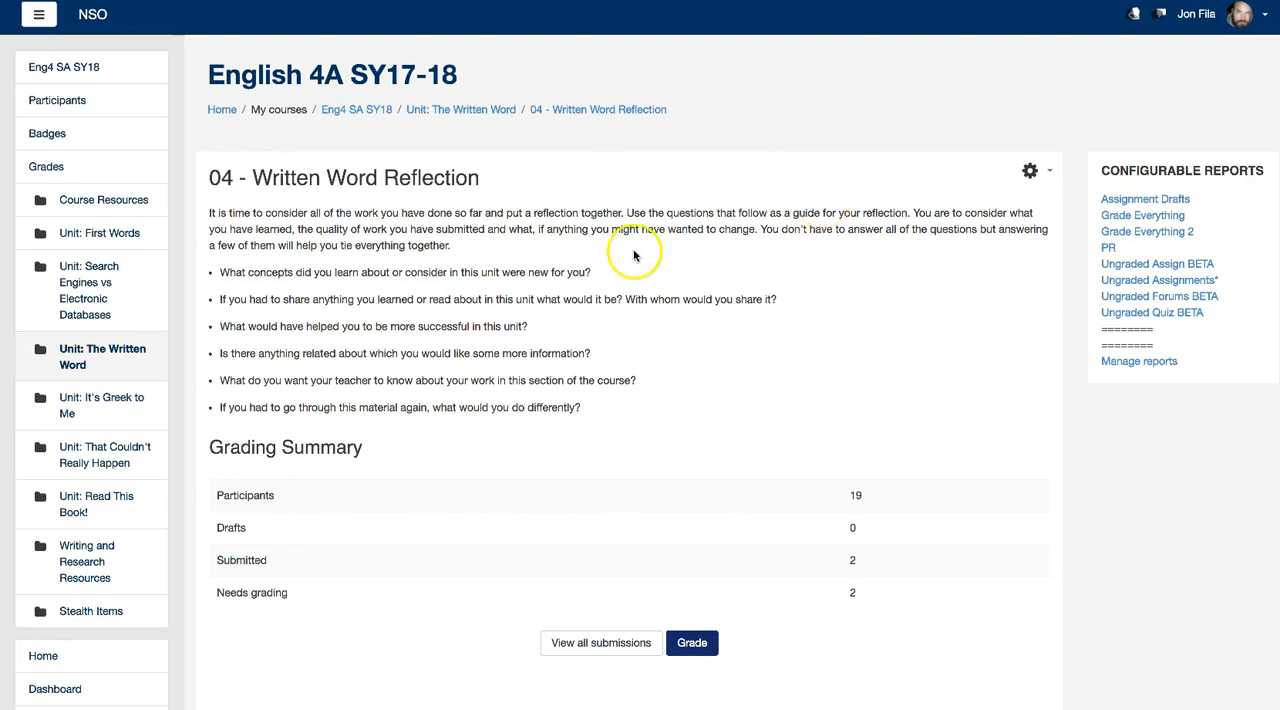
{"action": "mouse_move", "coordinate": [630, 595]}
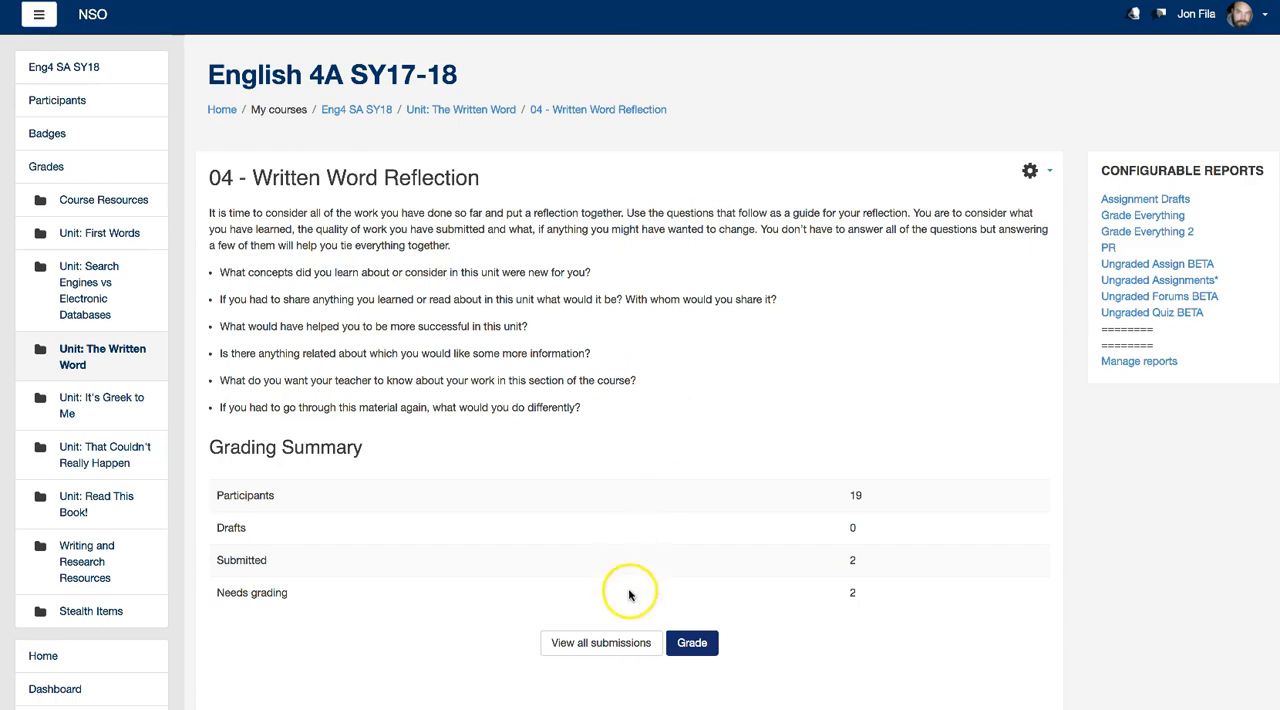
{"action": "mouse_move", "coordinate": [628, 600]}
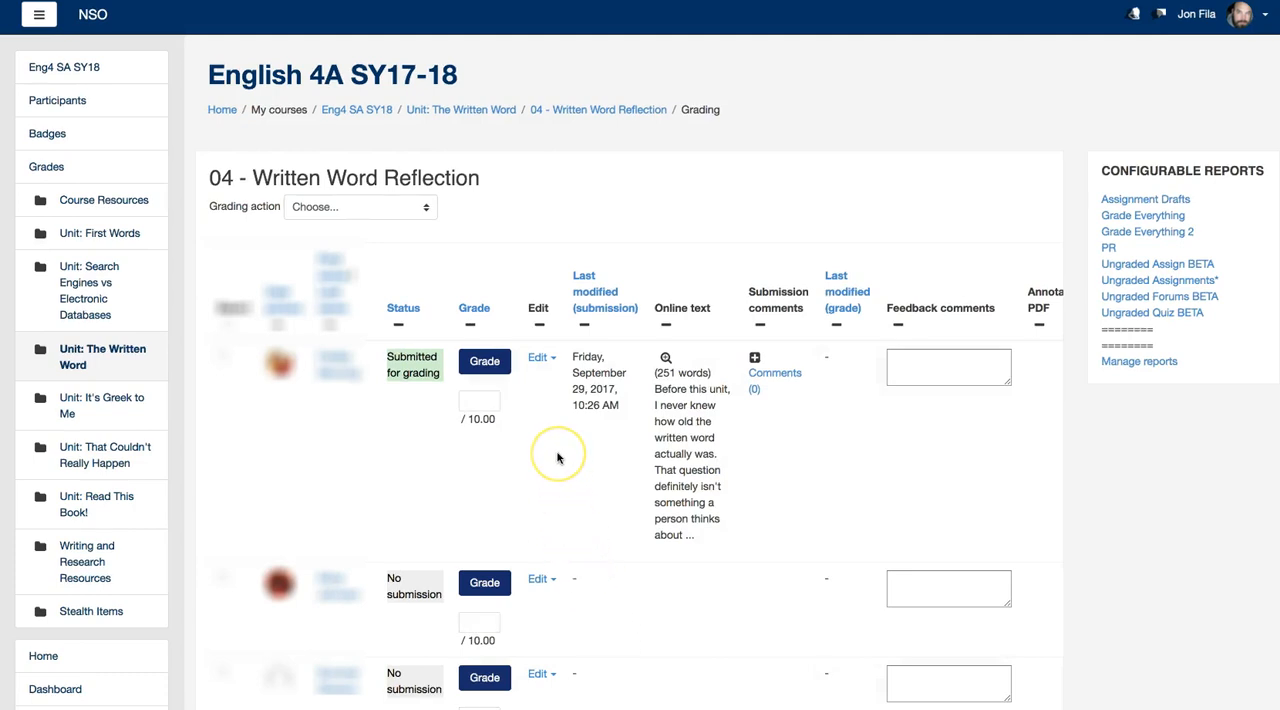
{"action": "mouse_move", "coordinate": [558, 458]}
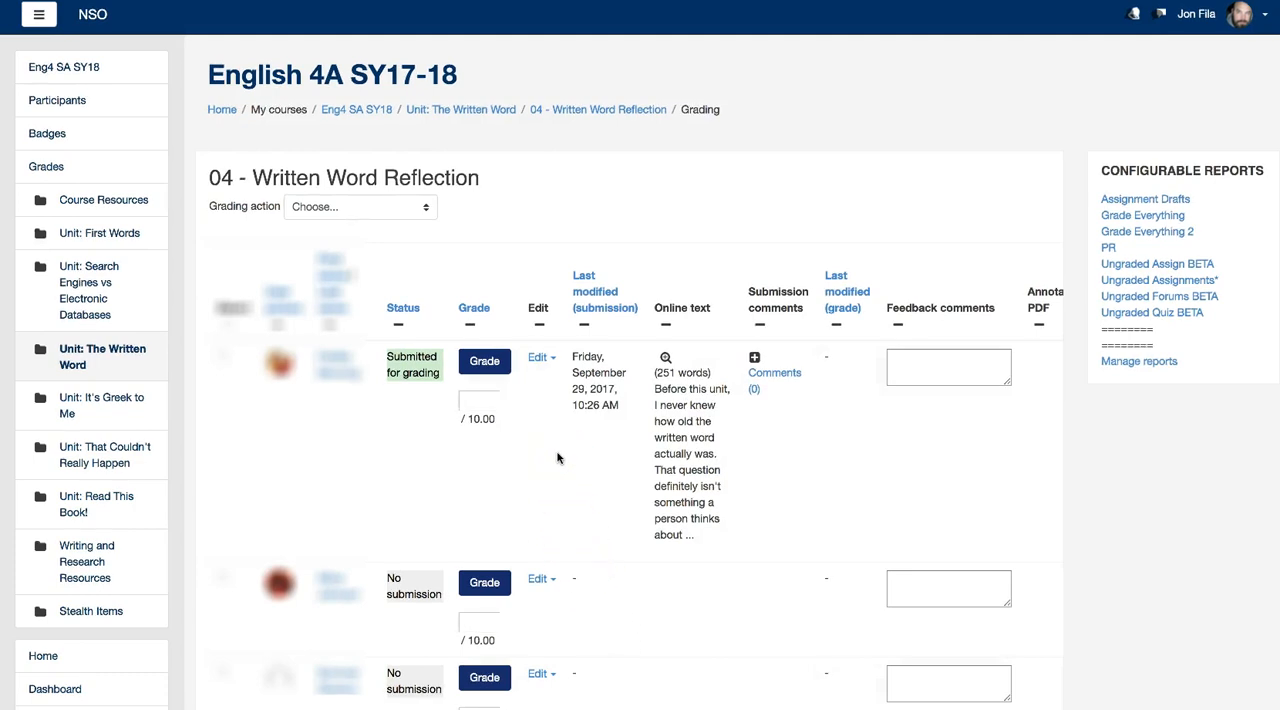
- Start grading the first submitted student's 251-word Written Word Reflection
{"action": "scroll", "scroll_direction": "down", "scroll_amount": 3}
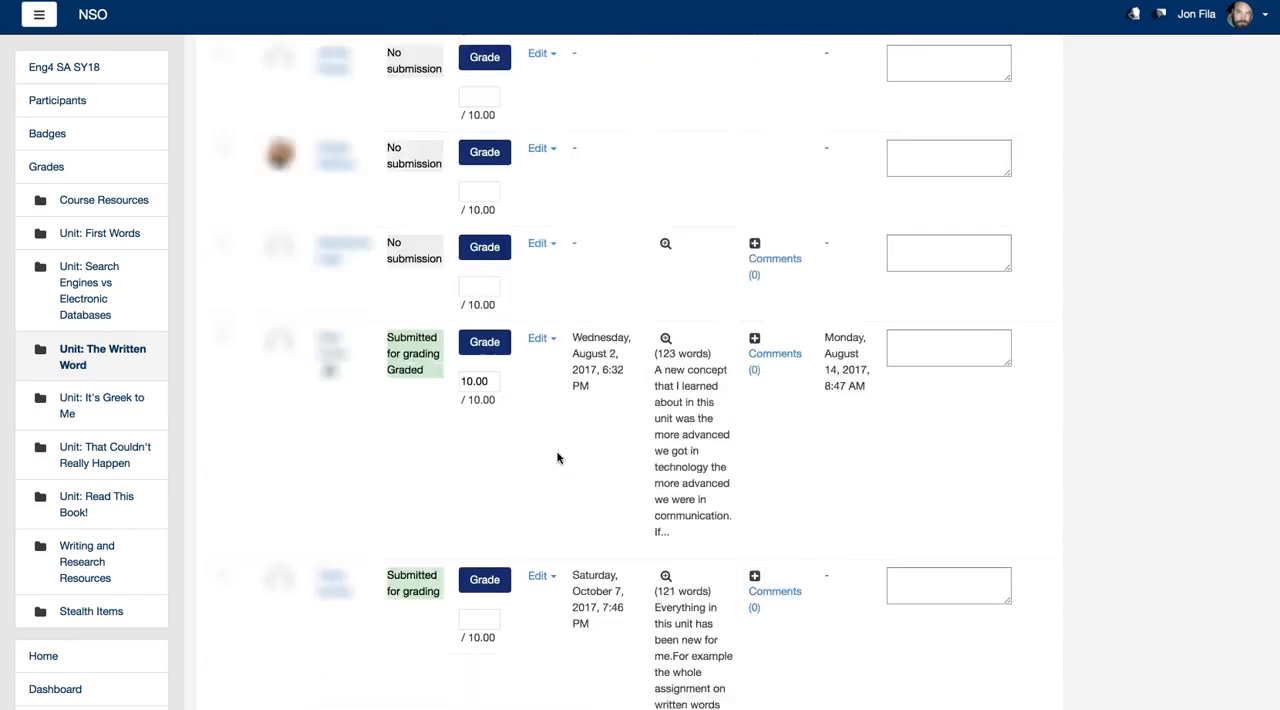
{"action": "scroll", "scroll_direction": "up", "scroll_amount": 3}
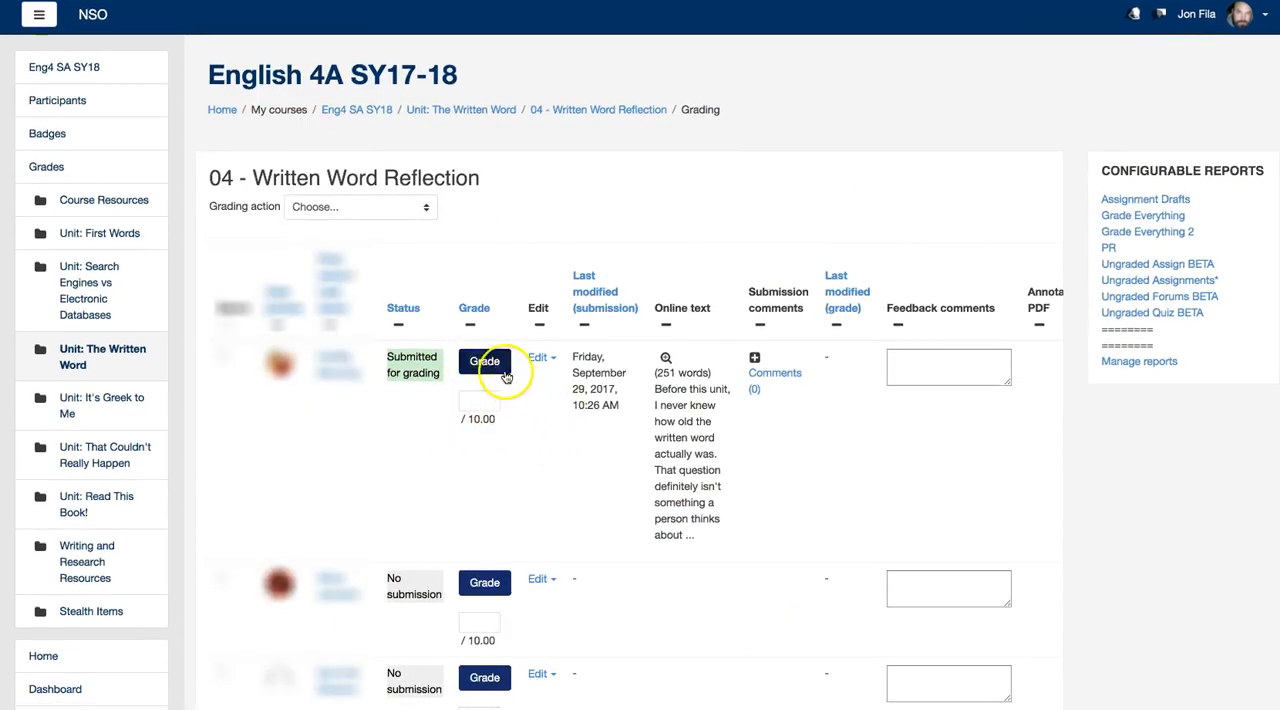
{"action": "left_click", "coordinate": [484, 361]}
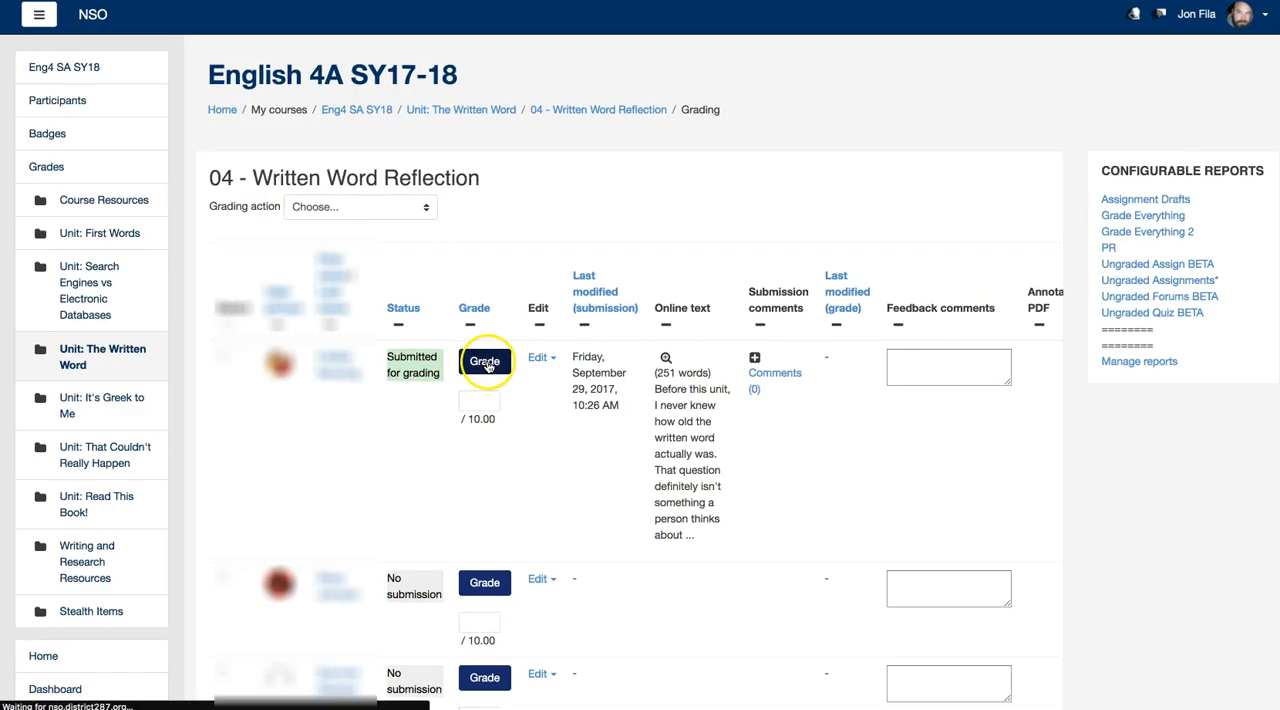
{"action": "left_click", "coordinate": [484, 361]}
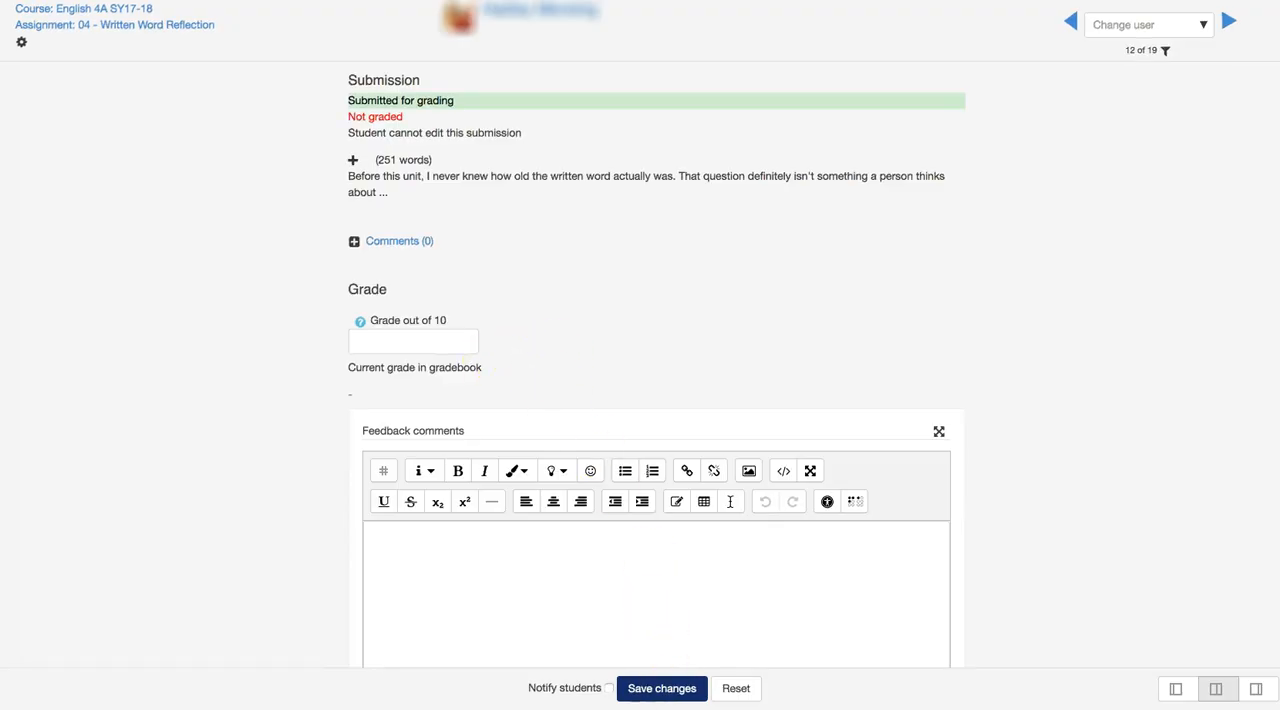
{"action": "mouse_move", "coordinate": [958, 258]}
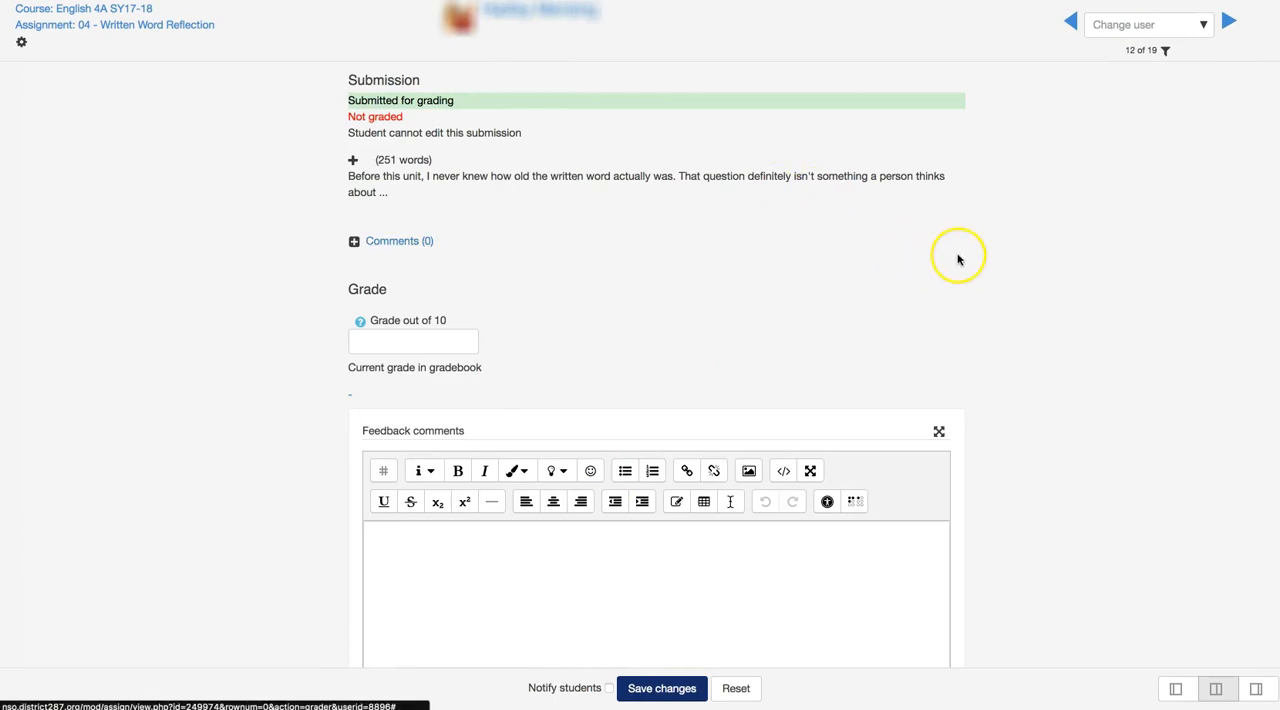
{"action": "mouse_move", "coordinate": [1167, 90]}
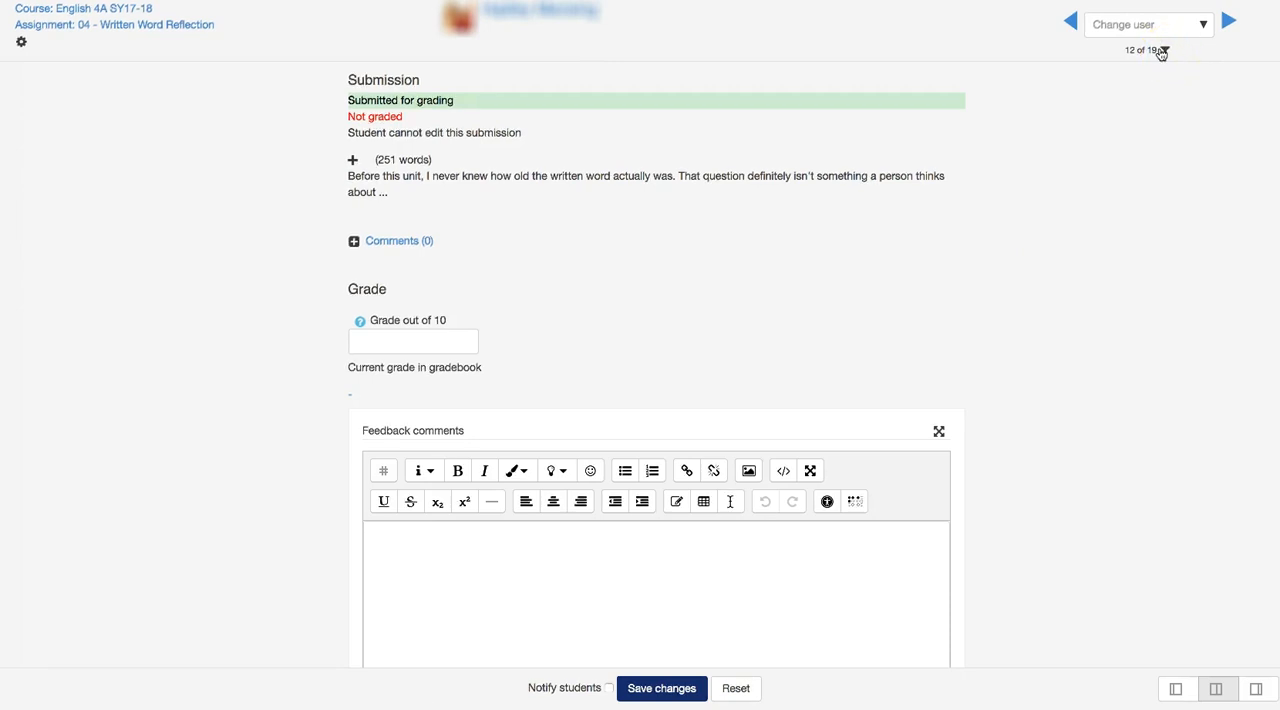
- Filter to Requires grading and advance to the next ungraded student's 121-word submission
{"action": "left_click", "coordinate": [1163, 52]}
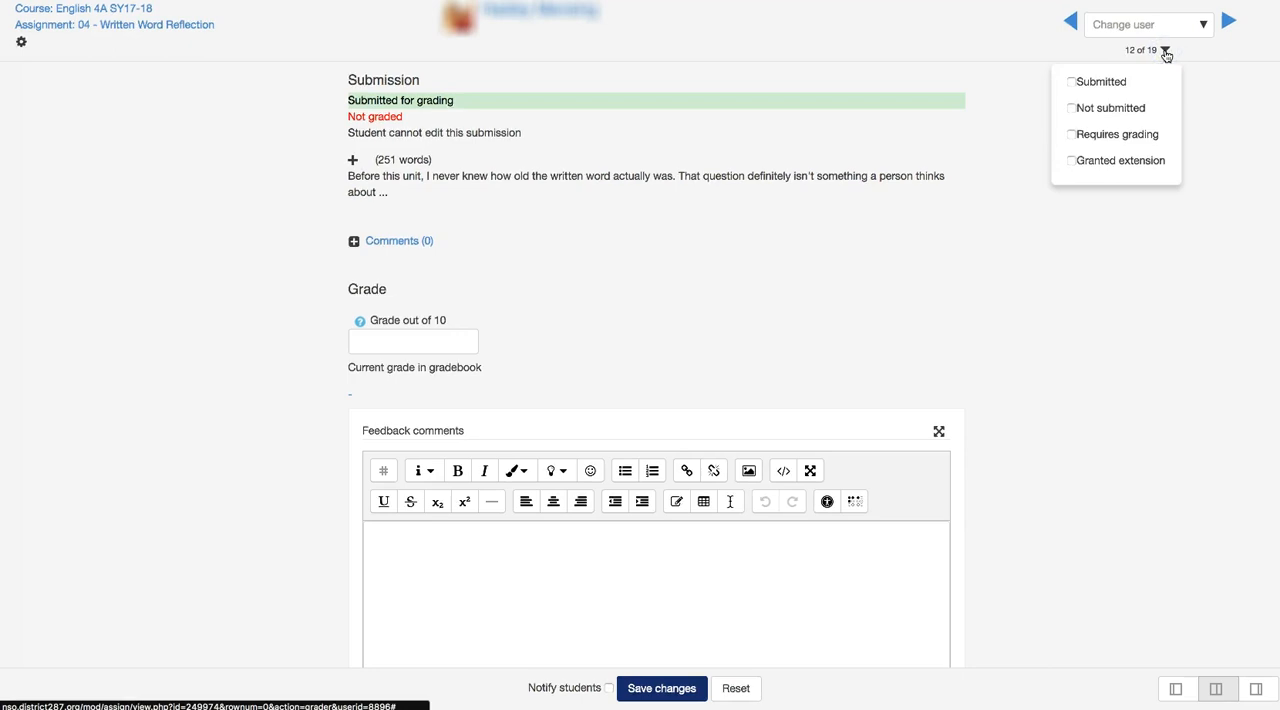
{"action": "mouse_move", "coordinate": [1075, 134]}
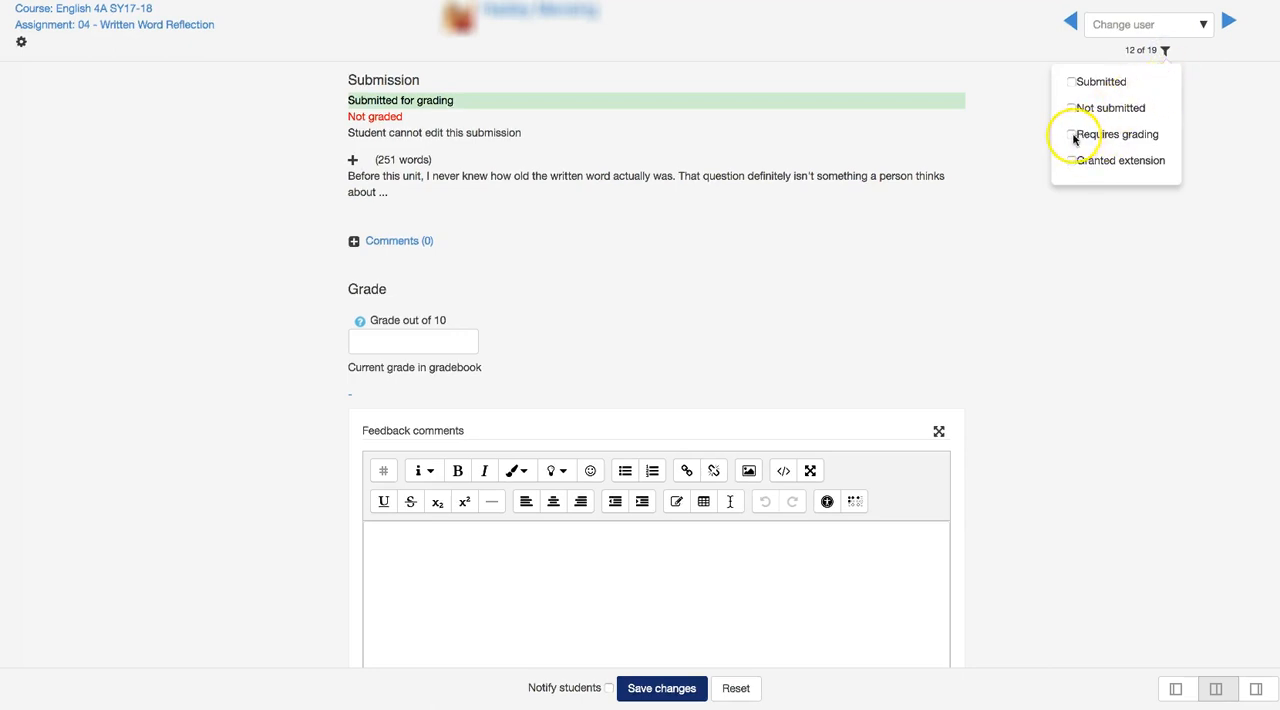
{"action": "left_click", "coordinate": [1066, 134]}
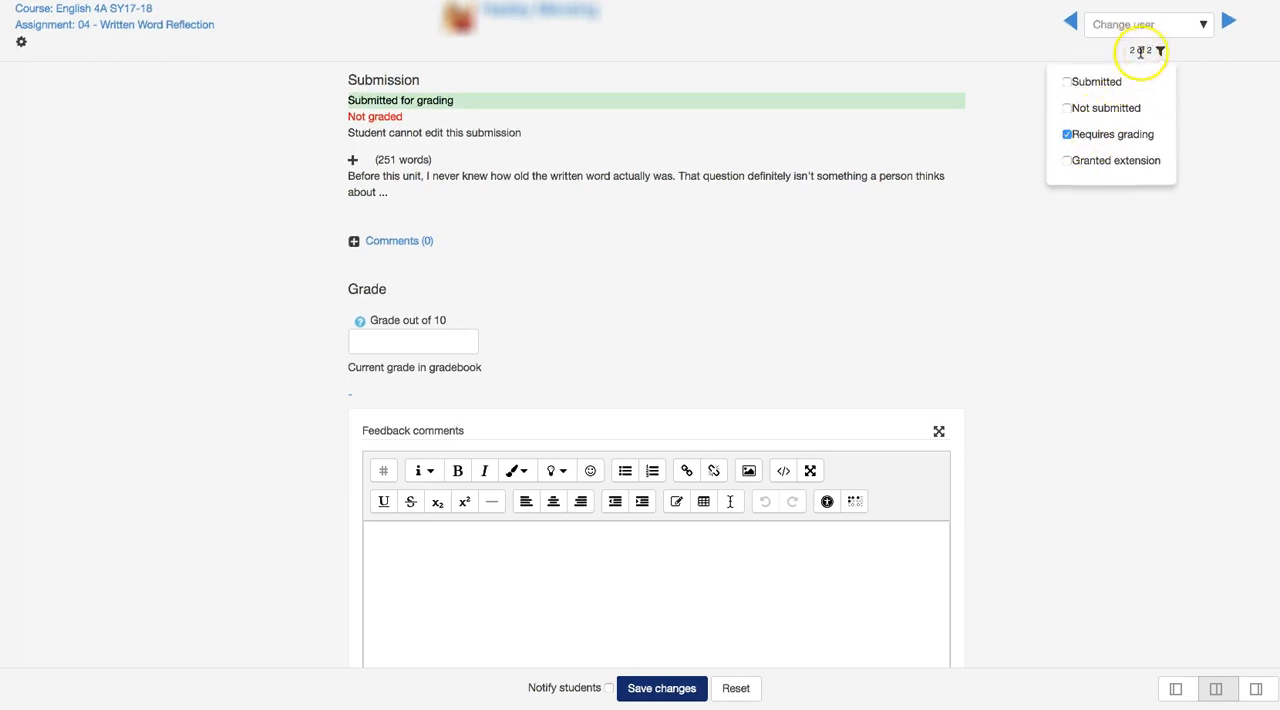
{"action": "mouse_move", "coordinate": [740, 312]}
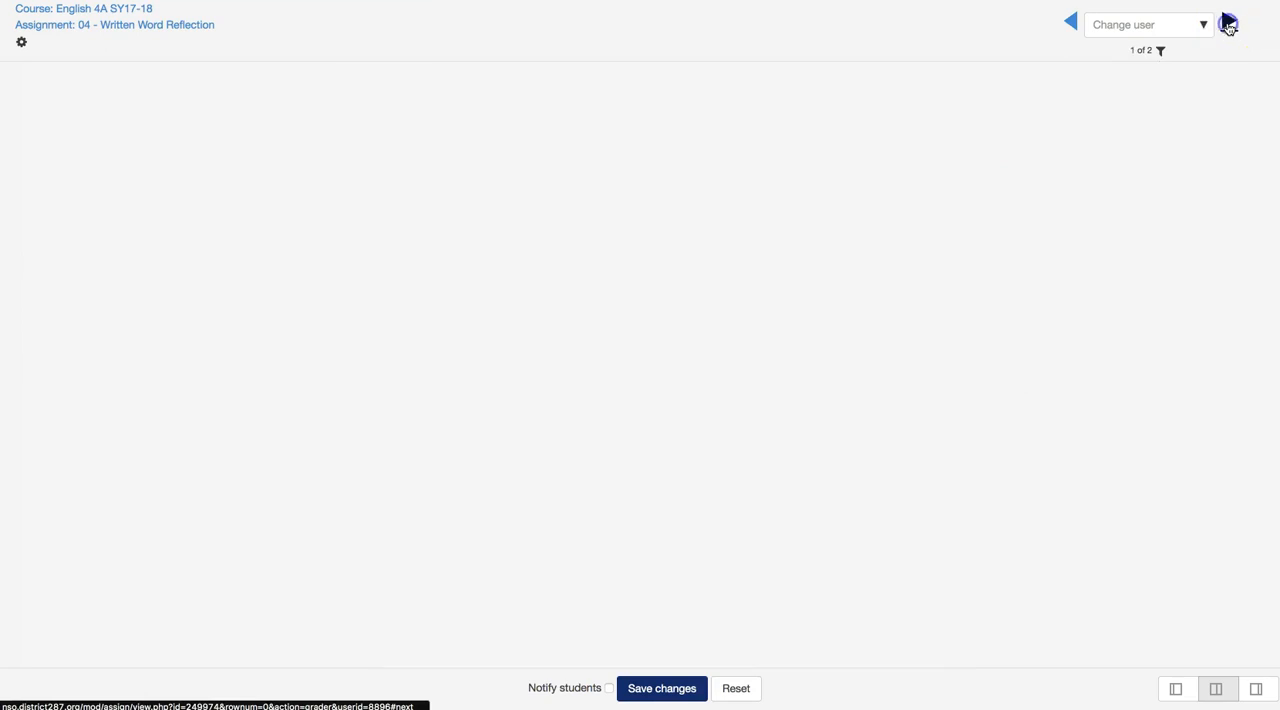
{"action": "left_click", "coordinate": [1228, 24]}
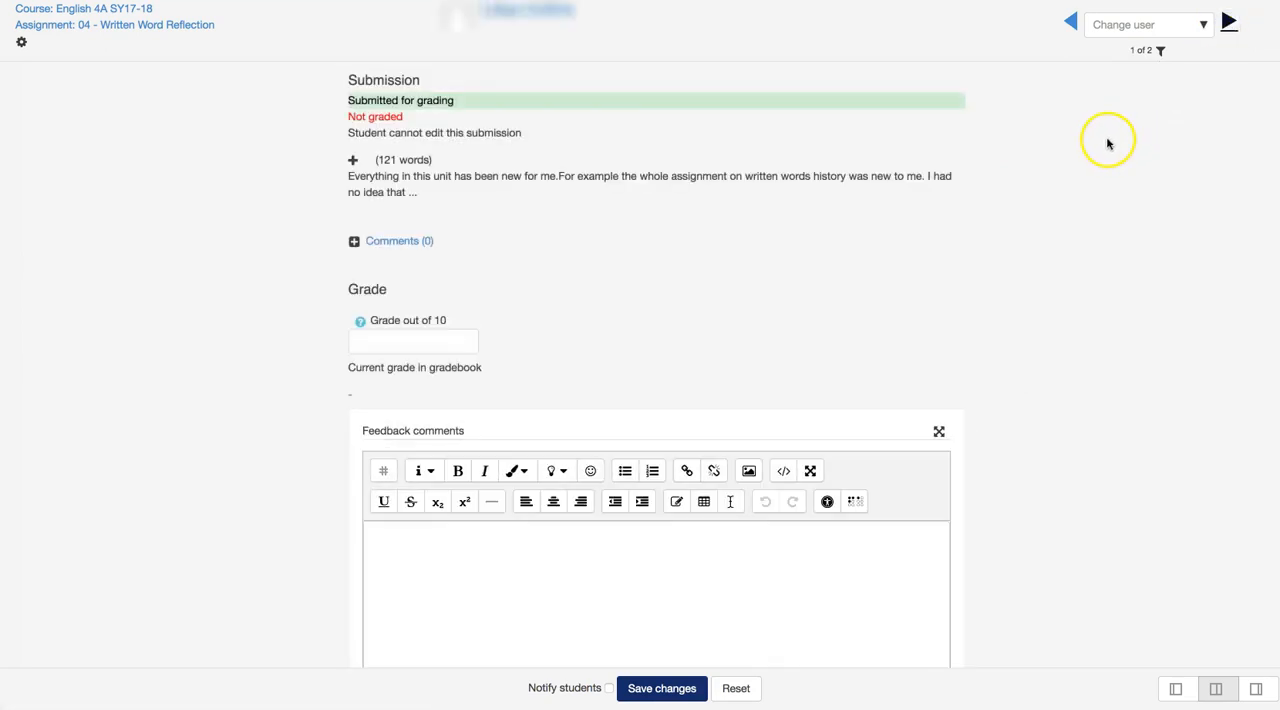